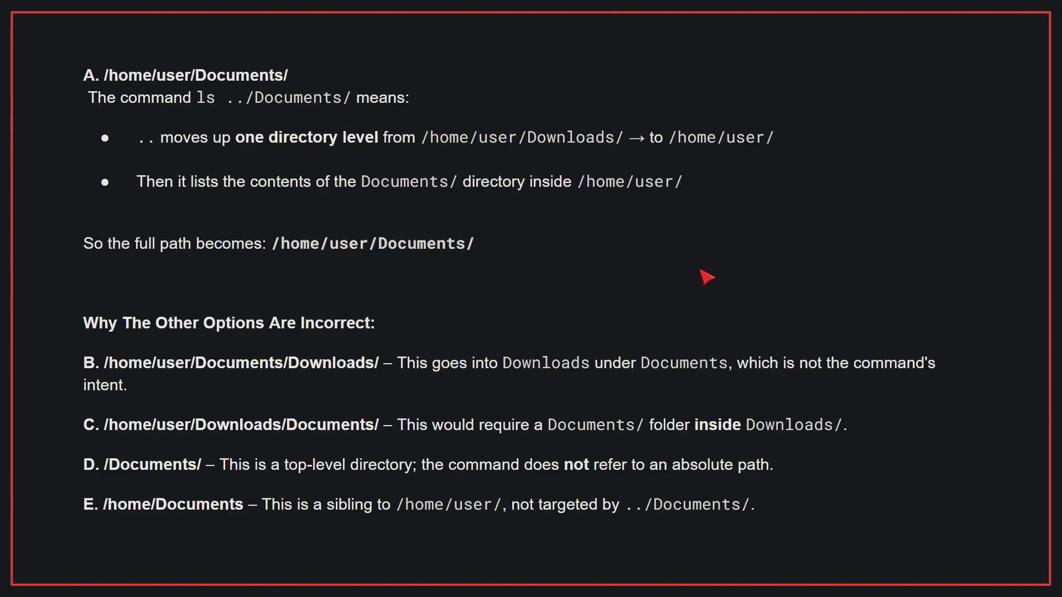
mouse_move(715, 272)
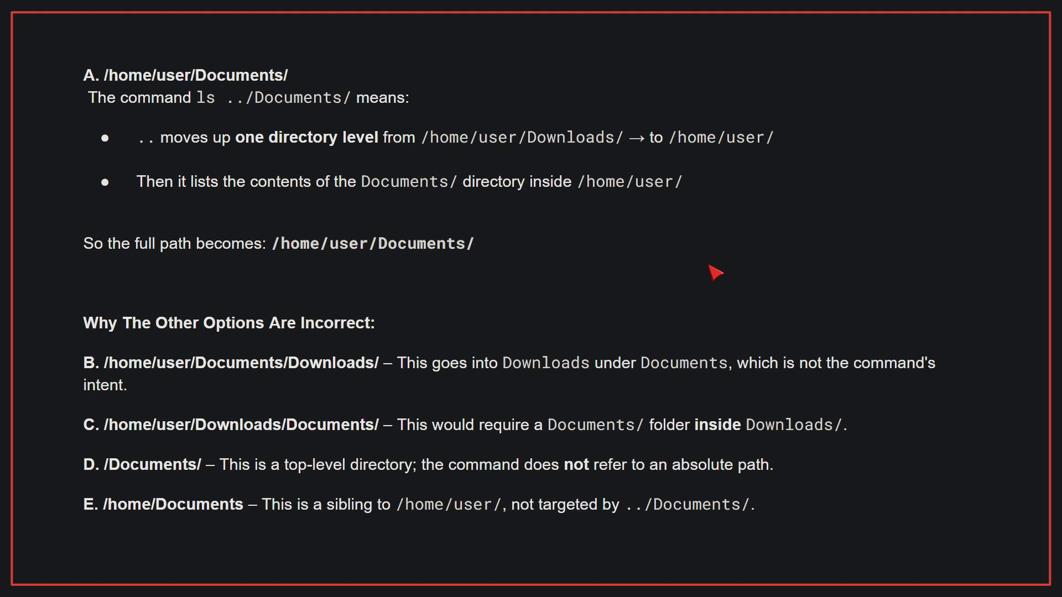